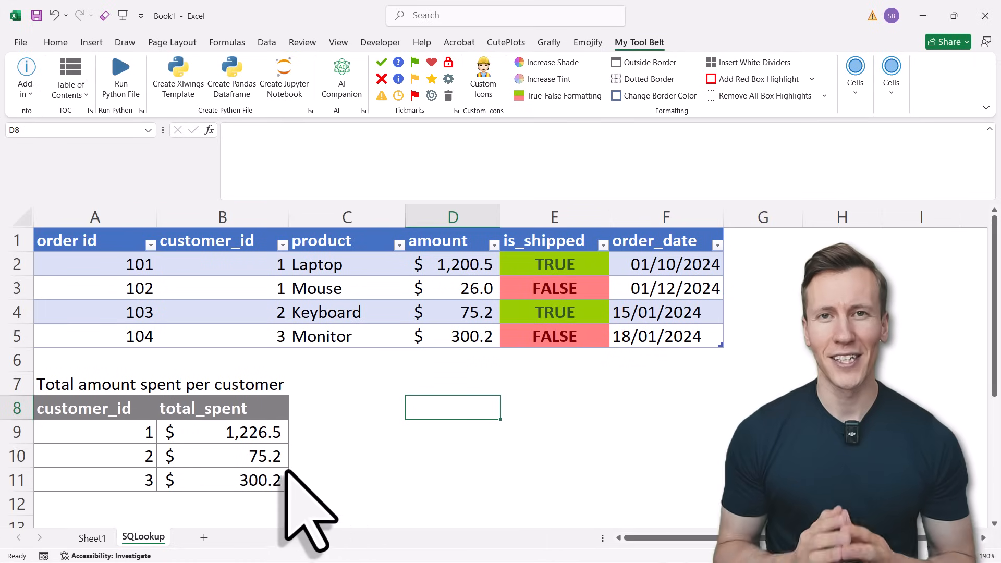
Inspect the spending totals query and its spilled result rows.
click(84, 407)
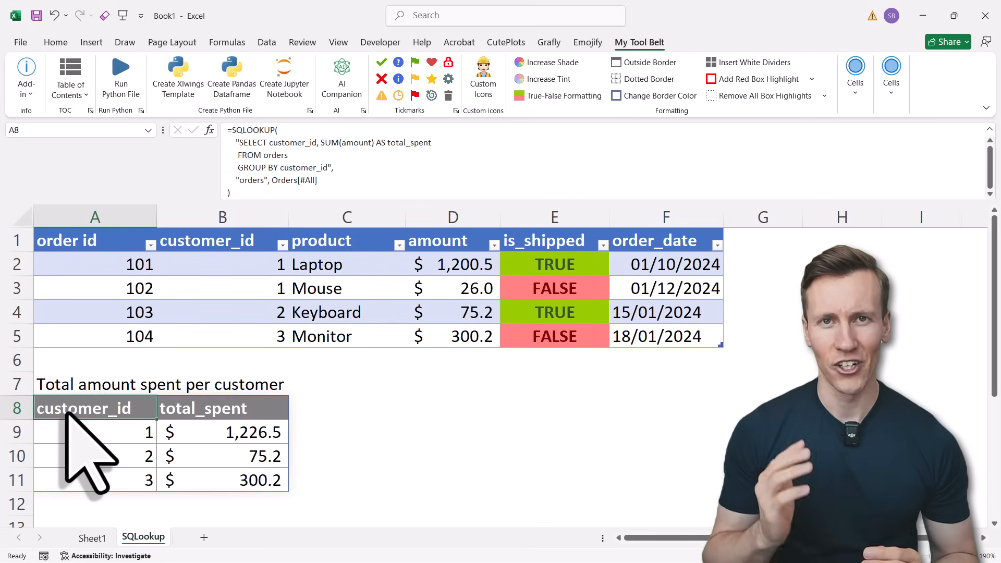
mouse_move(434, 230)
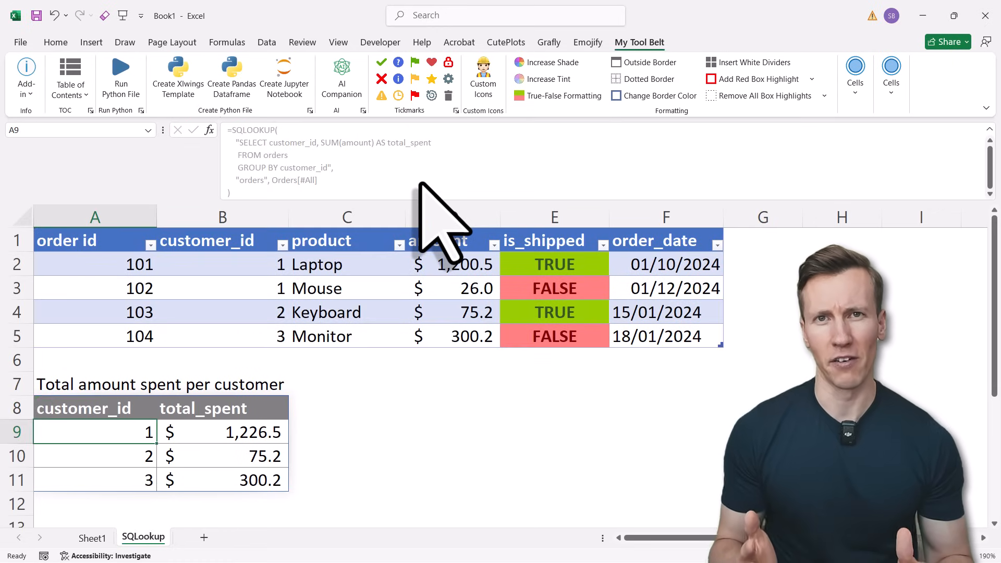
click(347, 432)
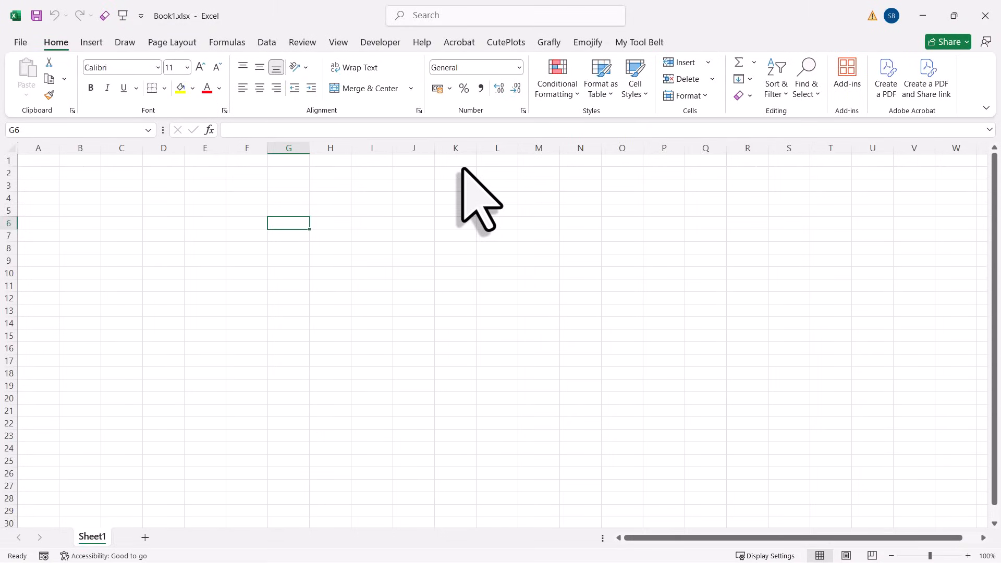
Install the SQLookup add-in from the Add-ins list by searching 'sqlook'.
click(847, 75)
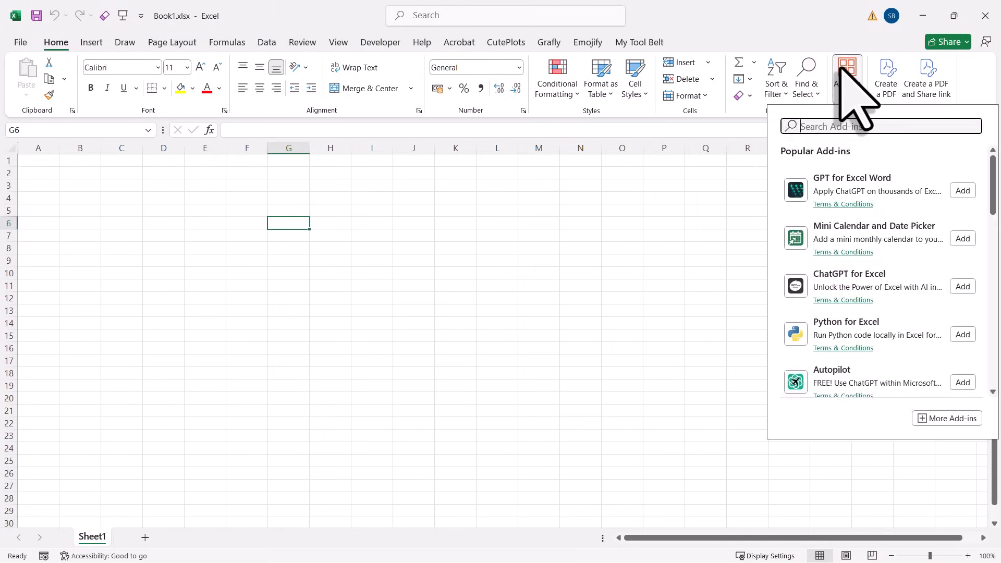
text(sqlook)
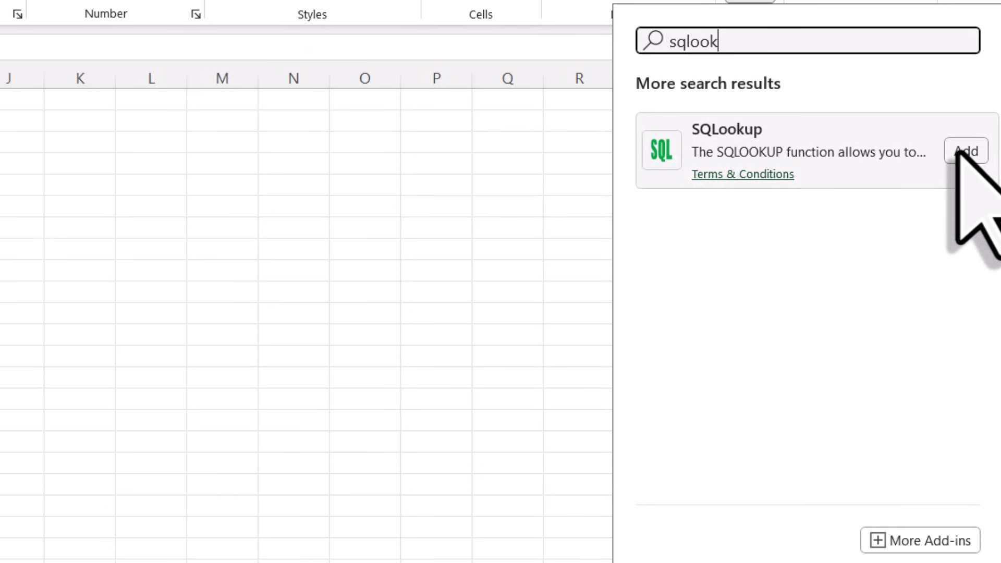
click(967, 151)
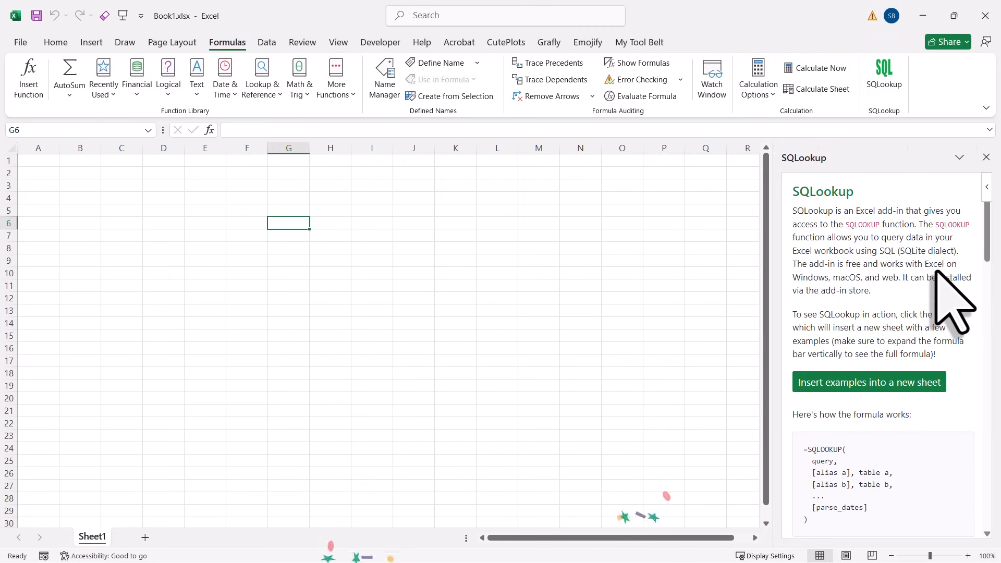
Insert the SQLookup example tables and queries into a new sheet.
click(884, 77)
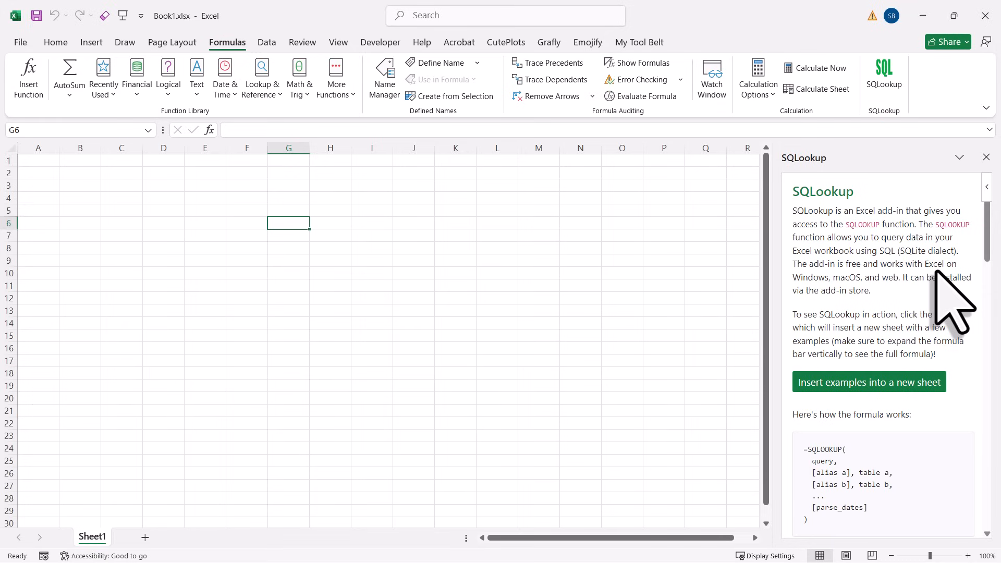
click(868, 382)
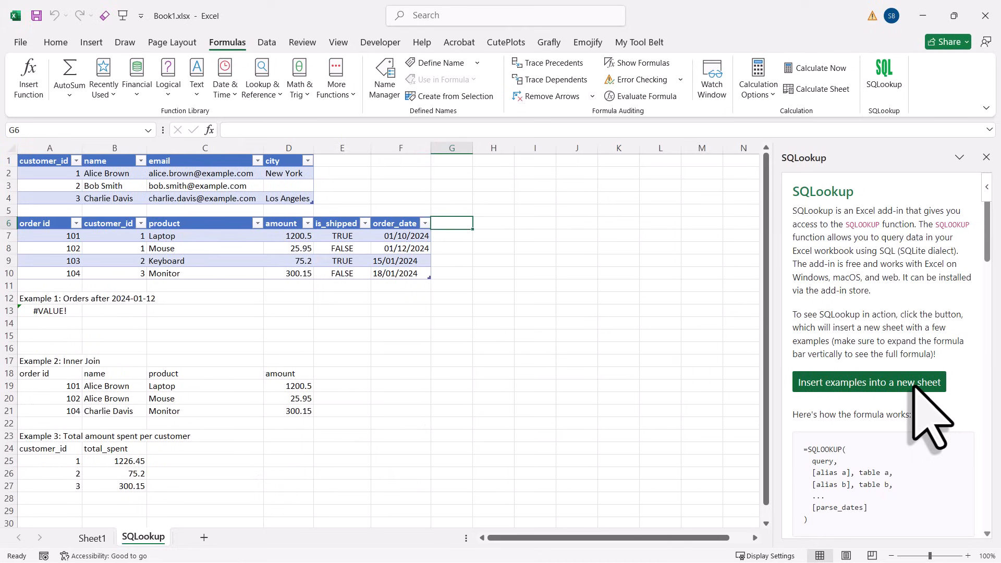
mouse_move(773, 376)
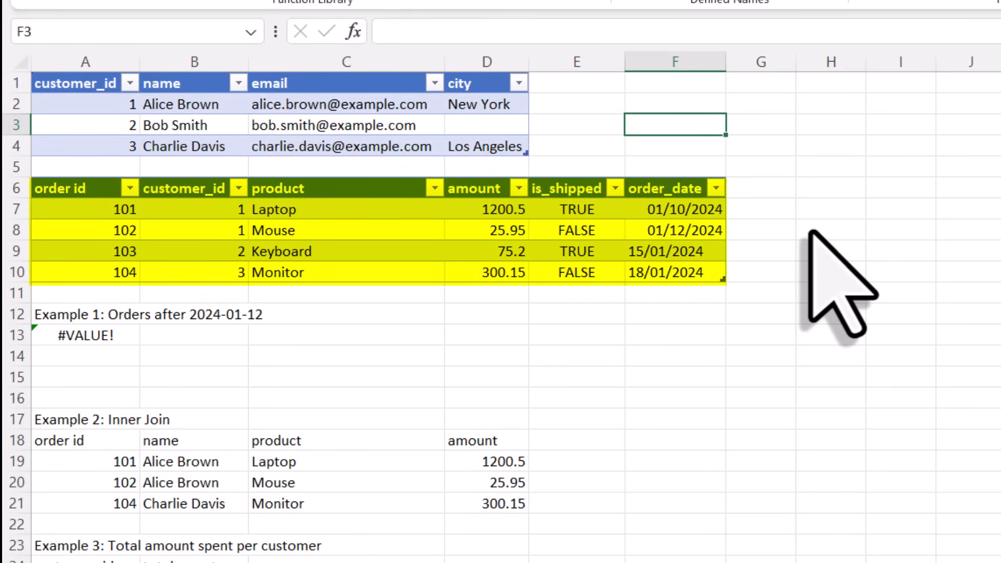
Enter =SQLOOKUP("SELECT * FROM a WHERE city='New York'",Customers[#All]) beside the customer table.
text(=)
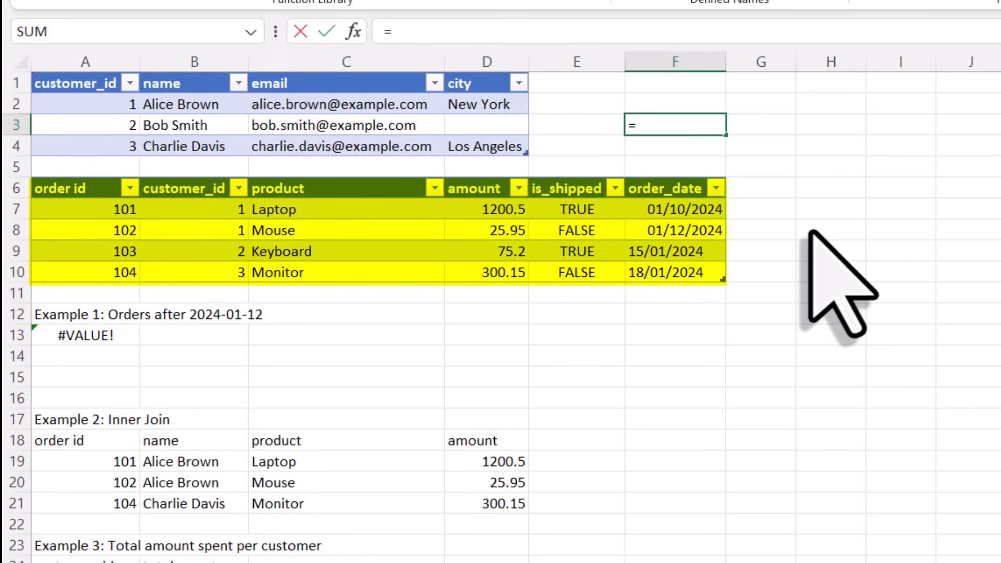
text(SQLOOKUP()
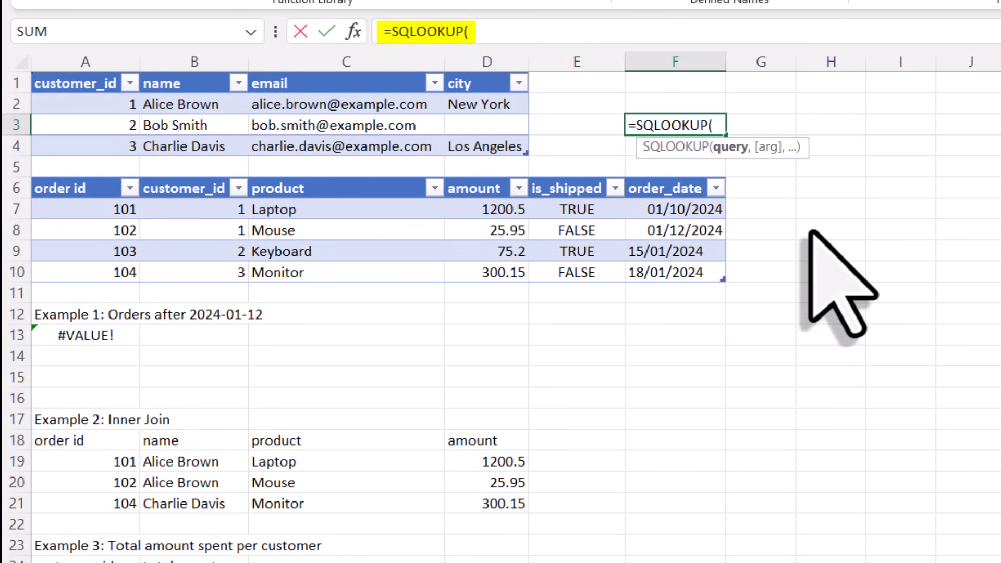
text(")
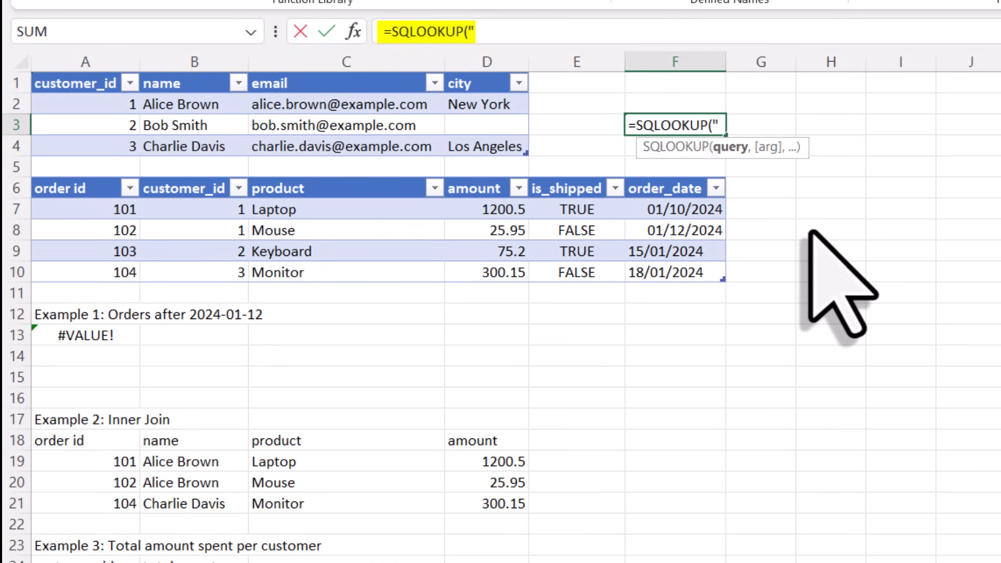
text(SELECT)
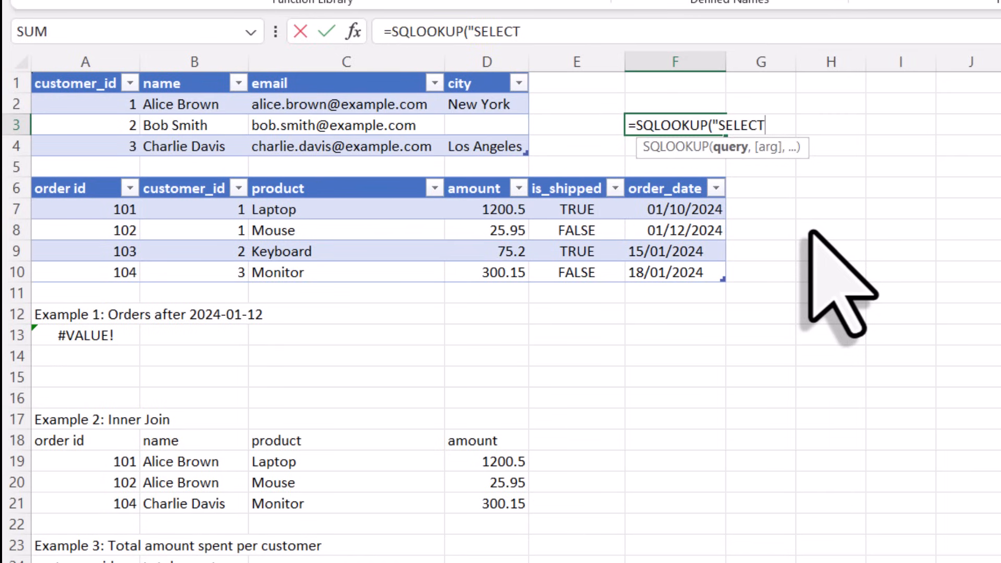
text(* FROM)
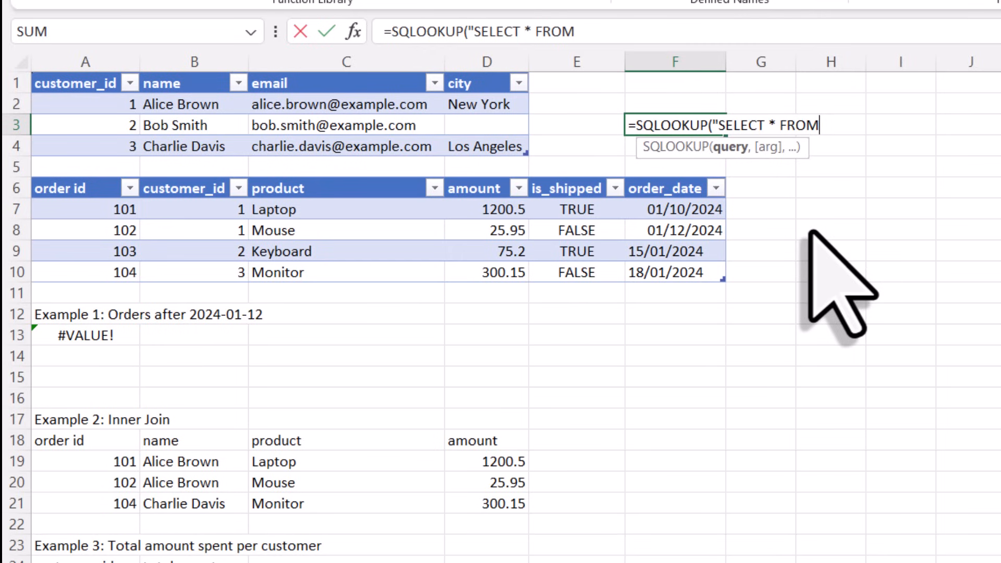
text(a)
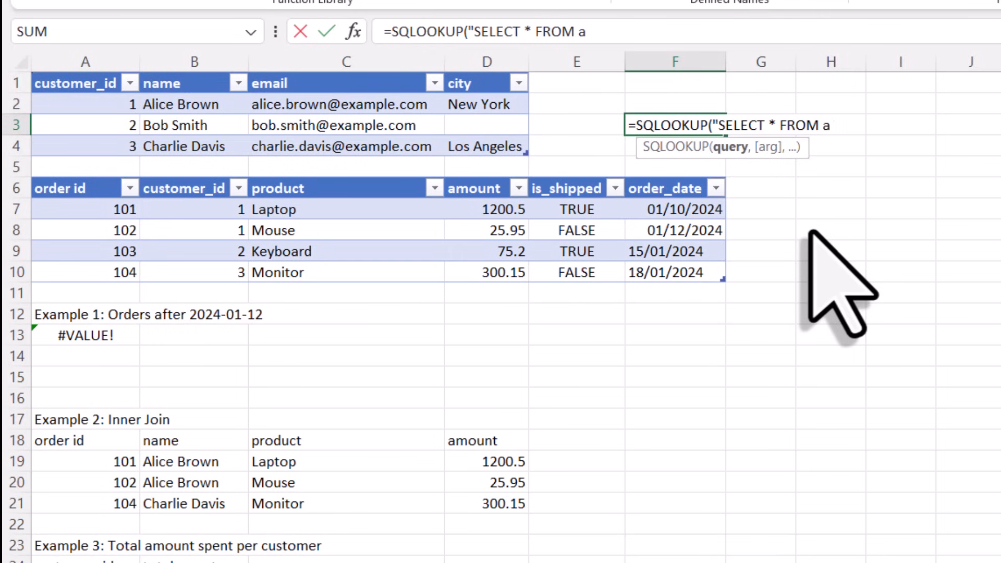
text(WHERE)
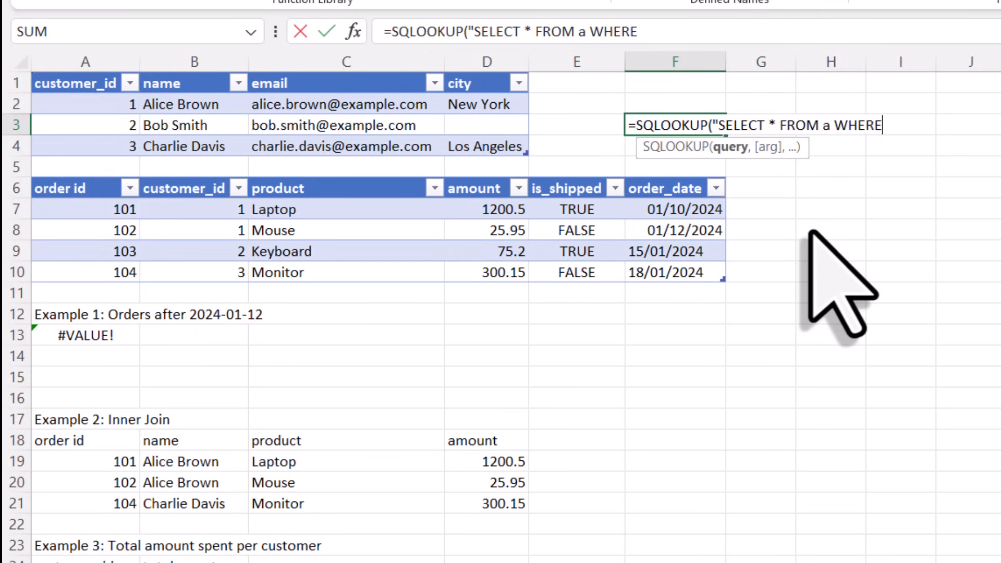
text(city=')
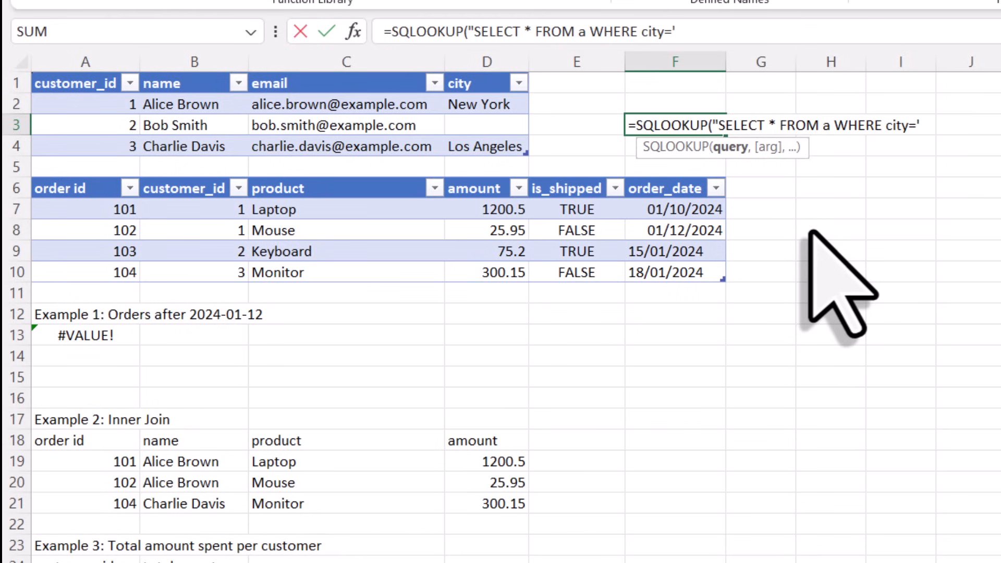
text(New)
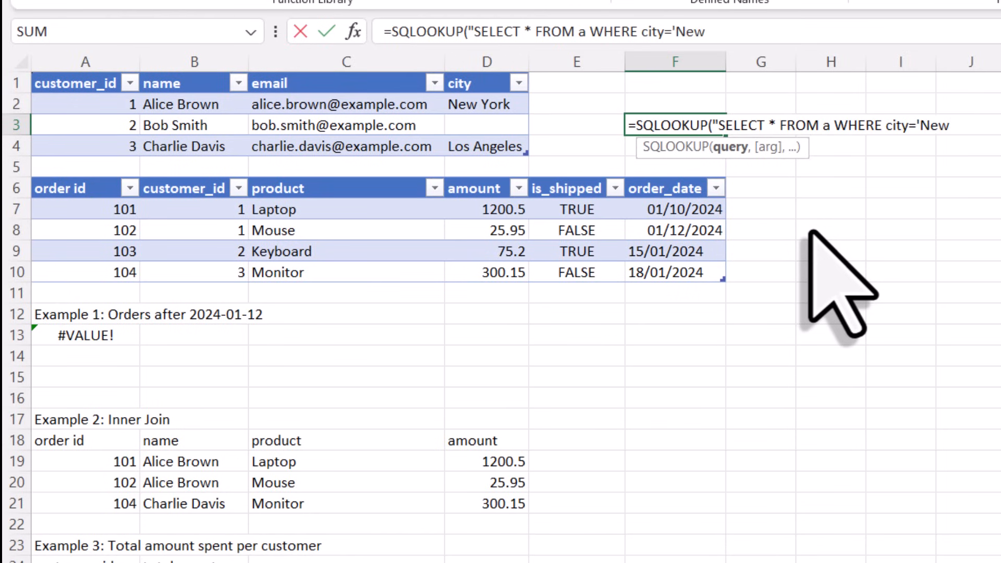
text(York')
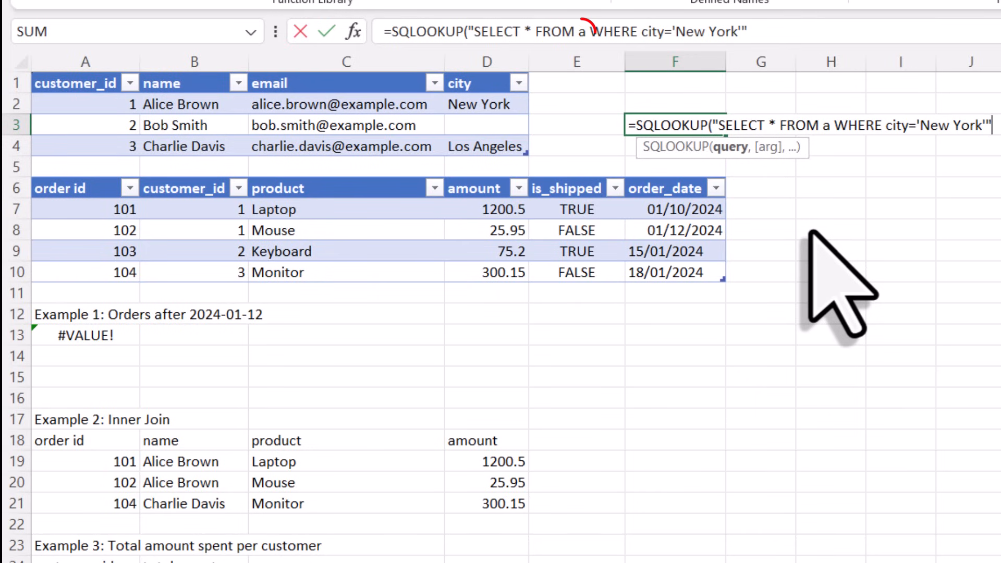
text(,Customers[#All)
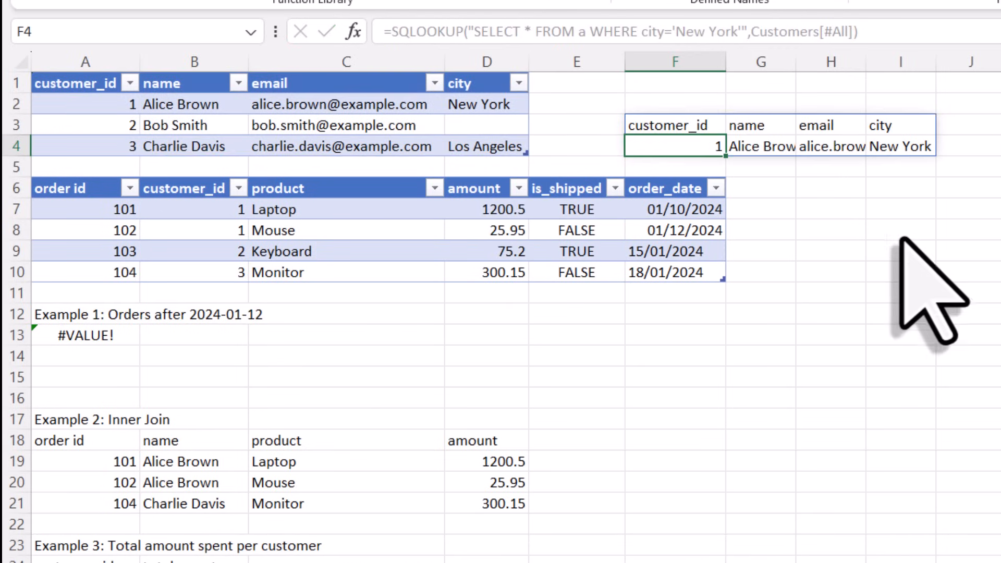
Rename the query's table alias from 'a' to customer_table, still returning the New York customer.
click(831, 250)
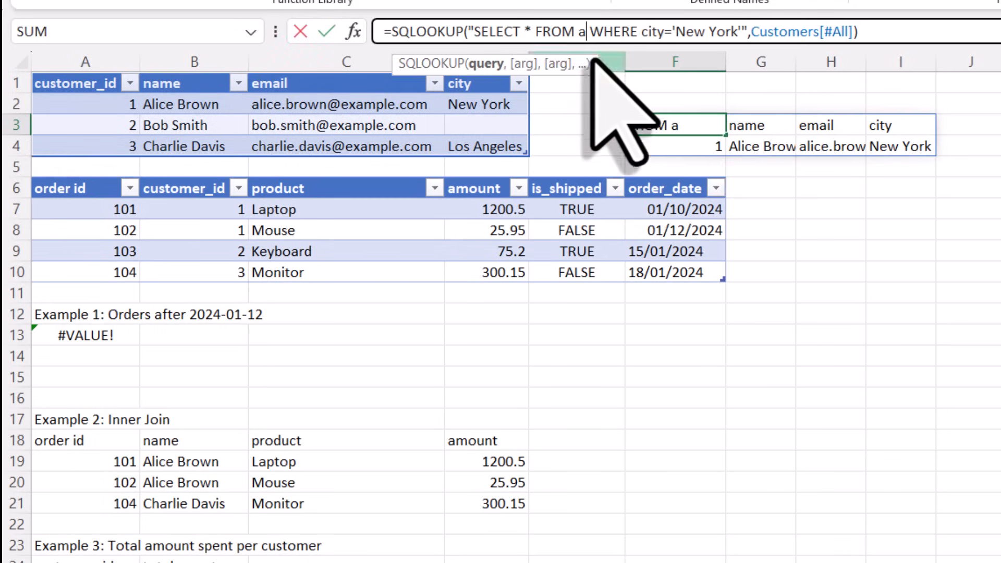
text(customer_table)
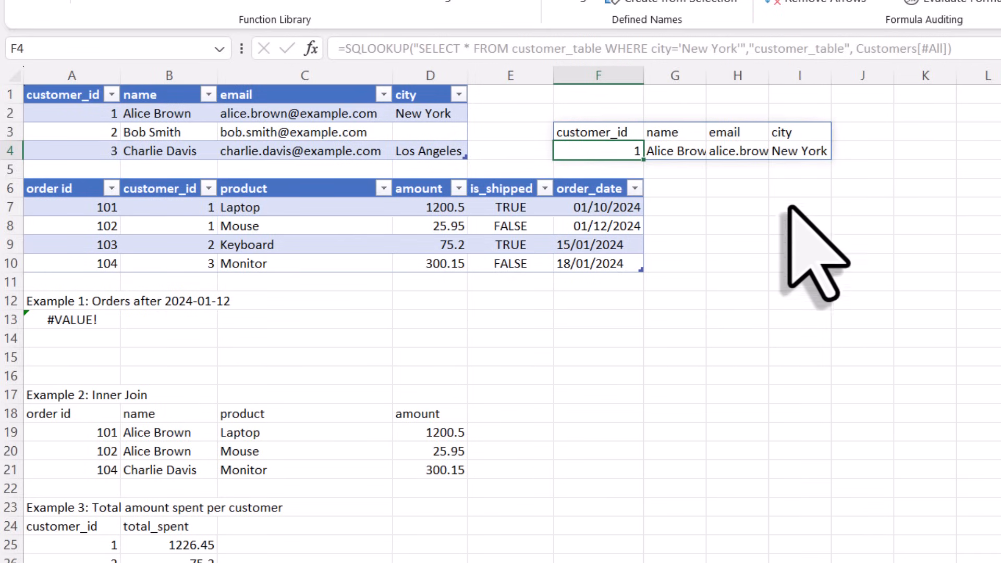
Break the New York query formula over several lines with Alt+Enter and confirm it.
click(799, 226)
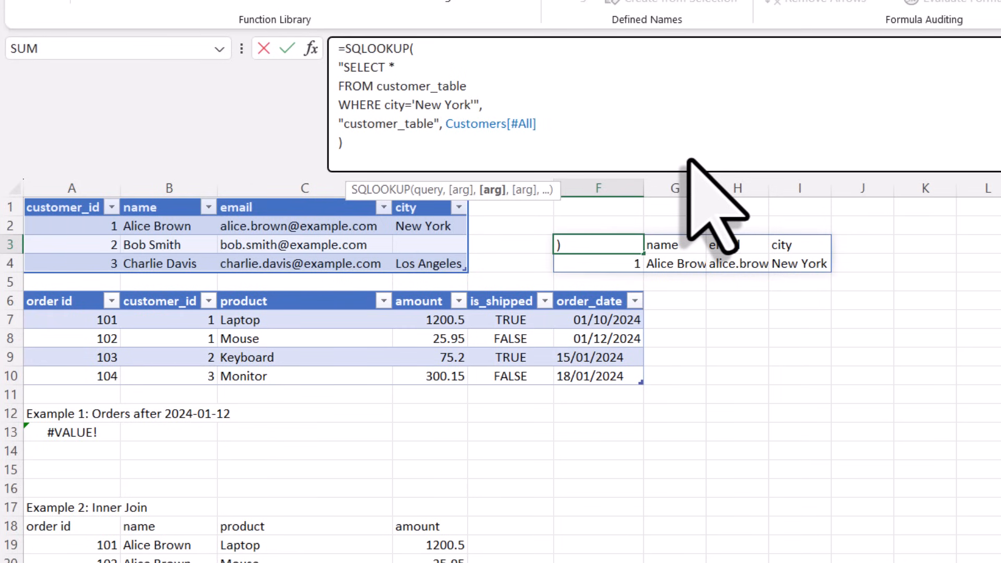
key(Enter)
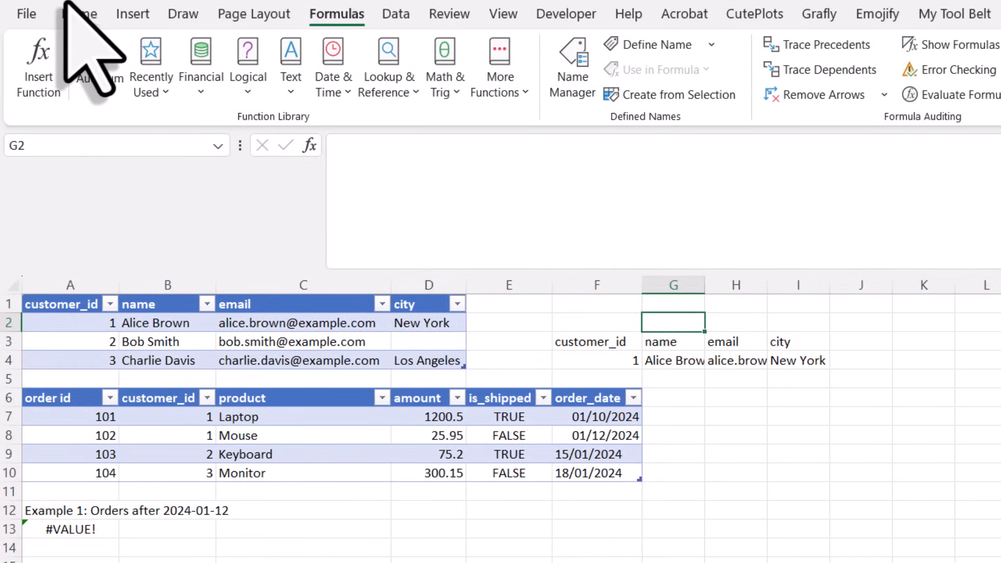
Add a right-aligned 'City:' label in F2 beside the yellow input cell.
click(79, 14)
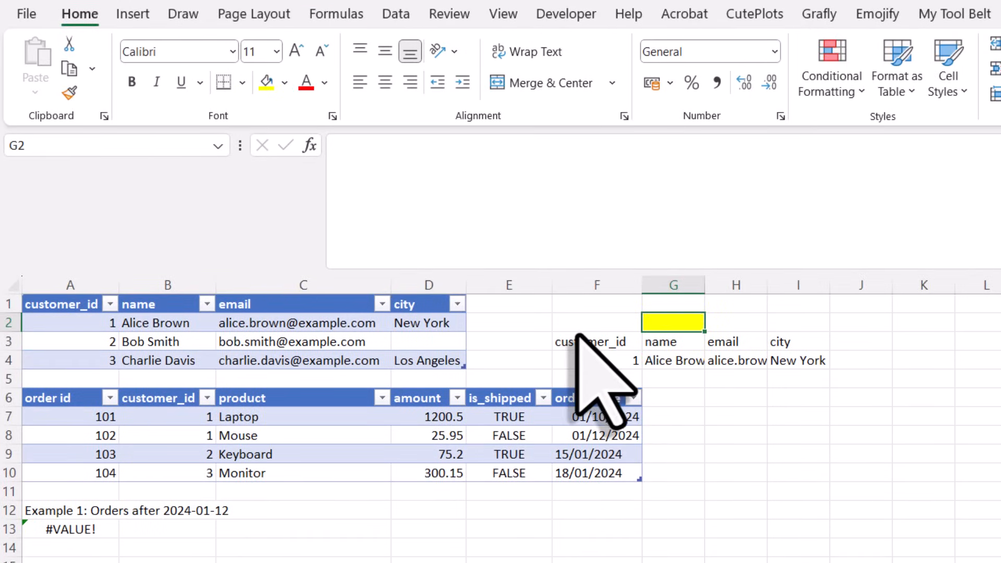
text(City:)
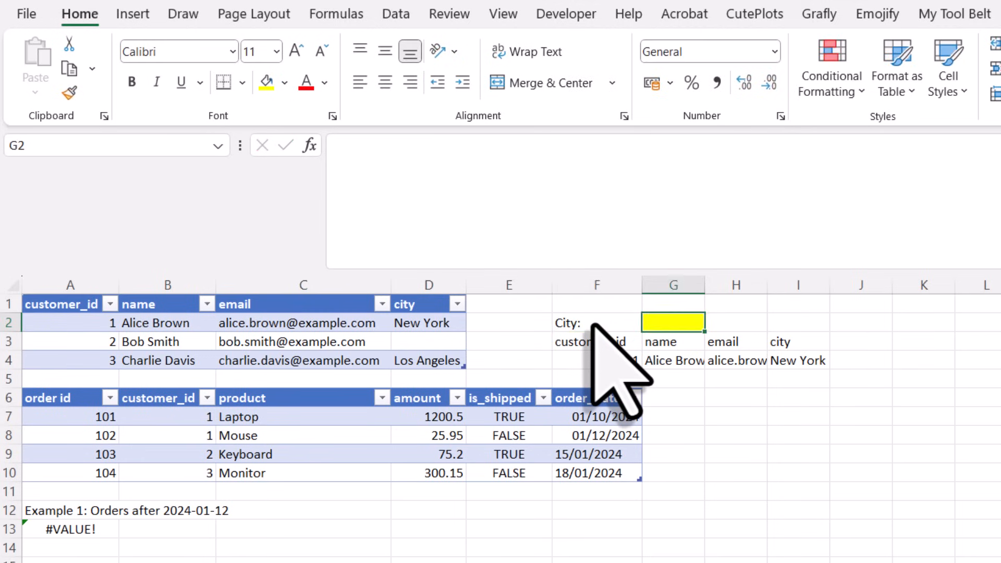
click(597, 322)
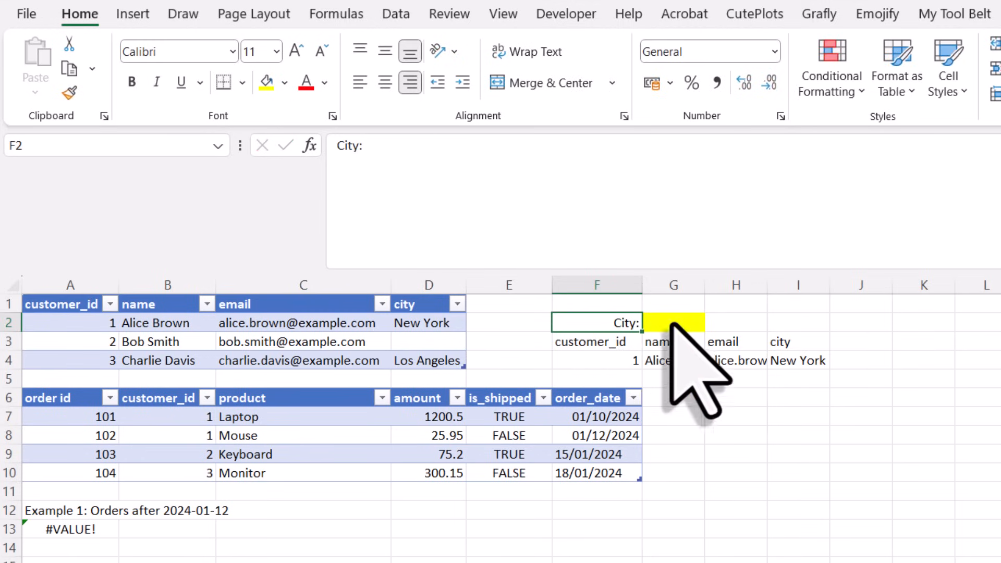
click(689, 322)
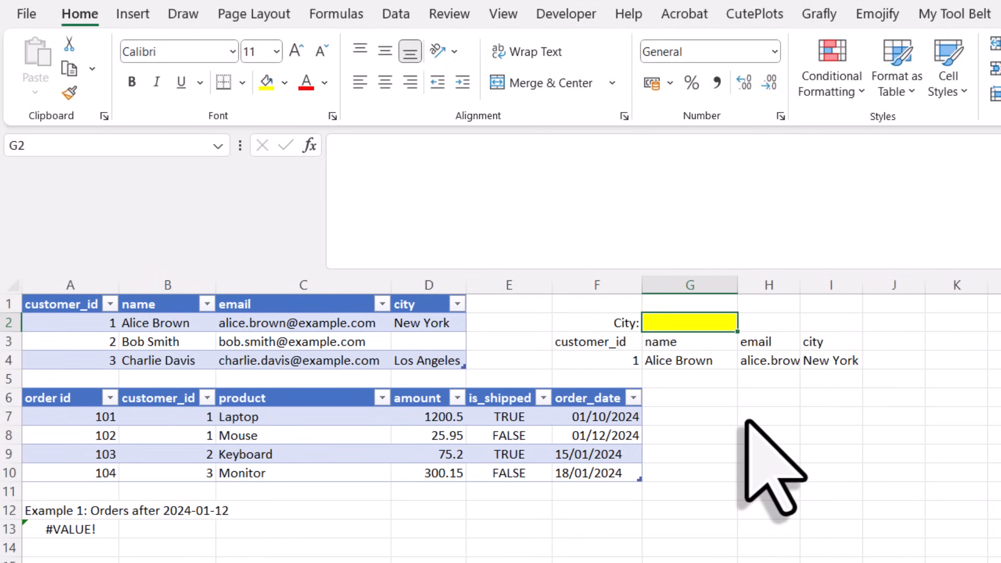
Enter Los Angeles into the yellow City input cell G2.
text(Los Angeles)
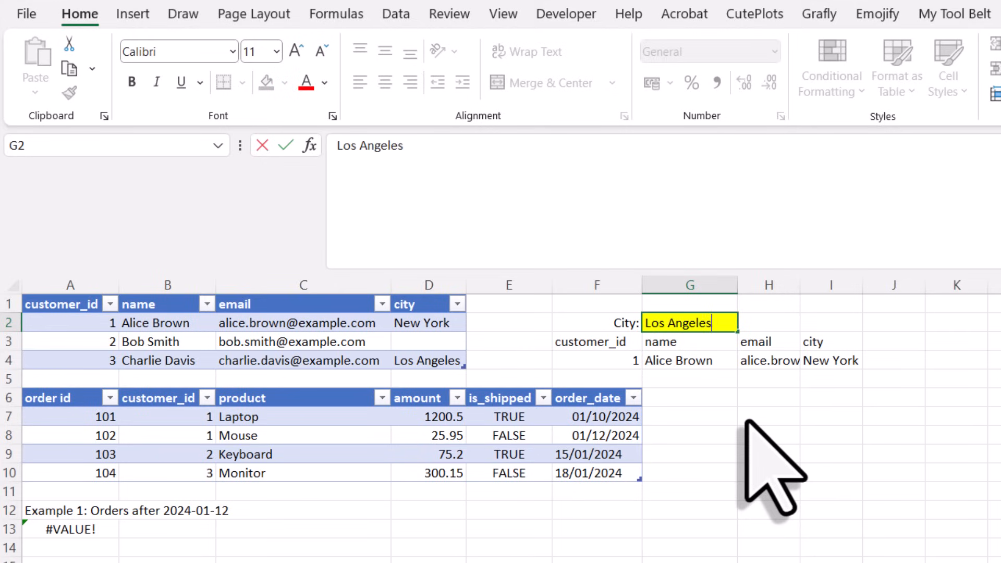
click(596, 342)
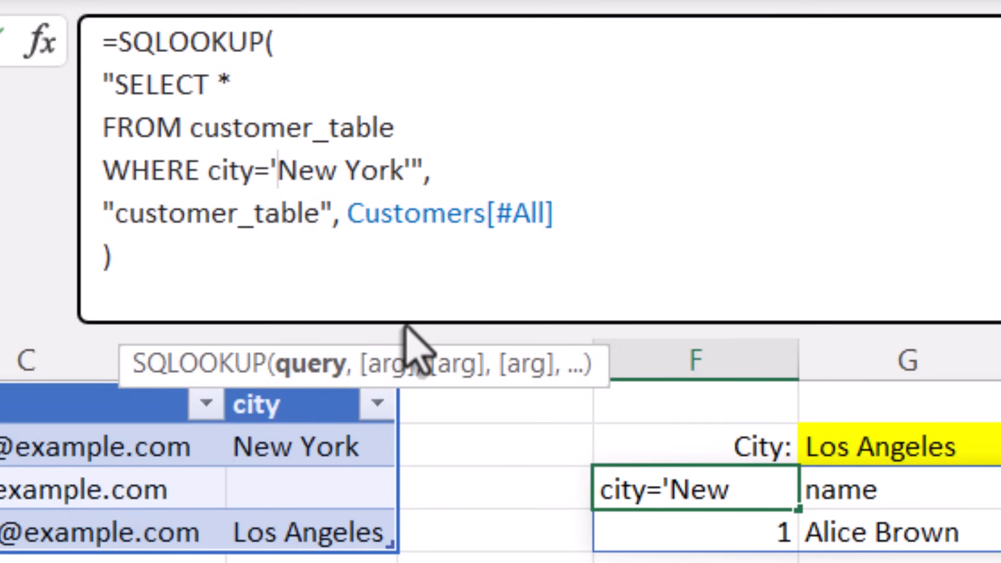
Replace the hard-coded 'New York' with "&G2&" concatenation so the query reads the city cell.
text(")
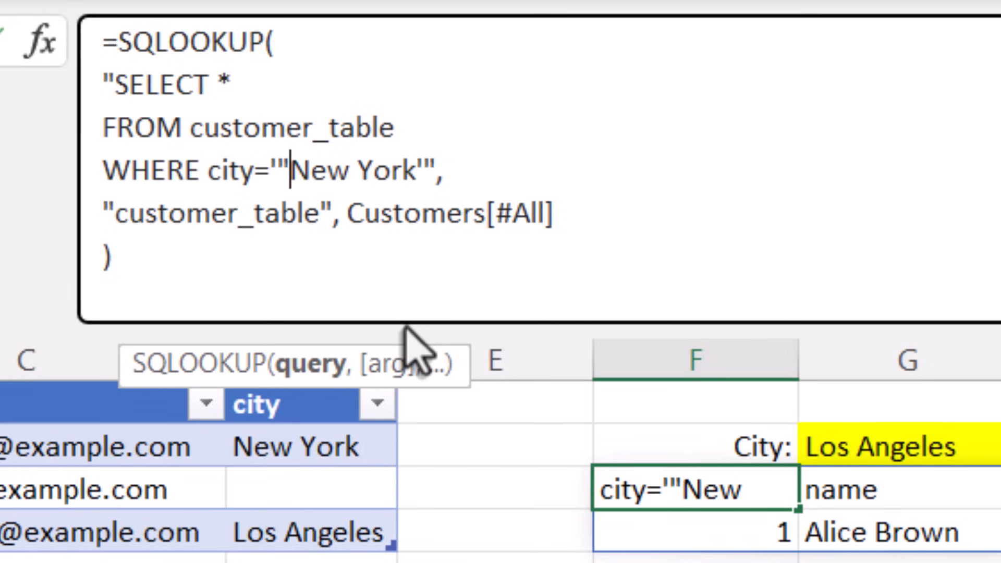
text(&)
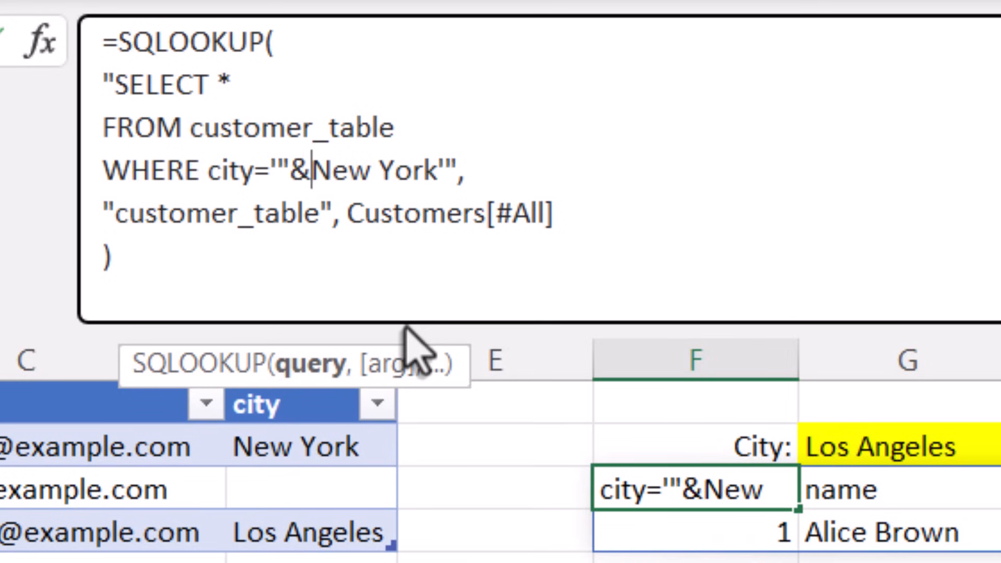
text(")
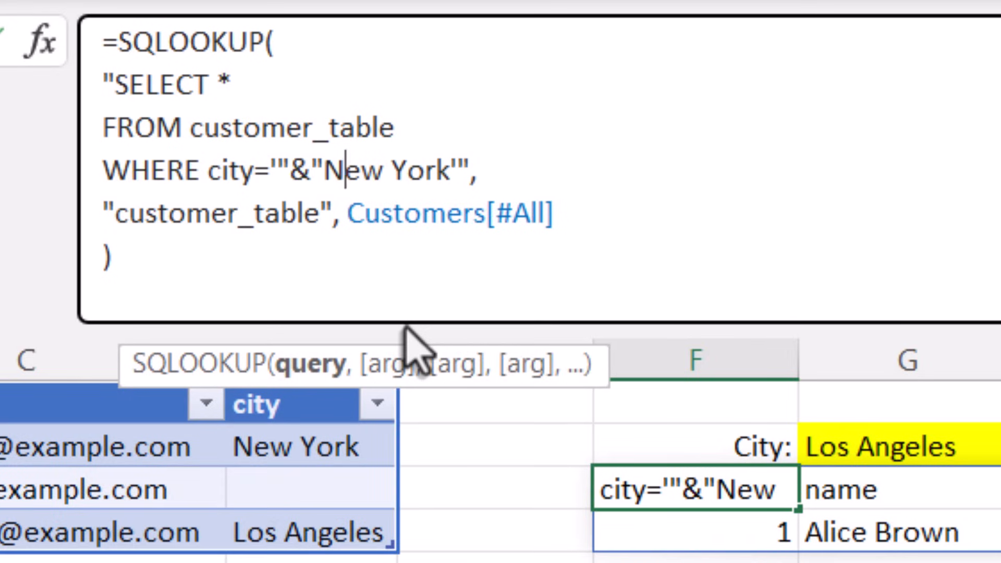
text(&)
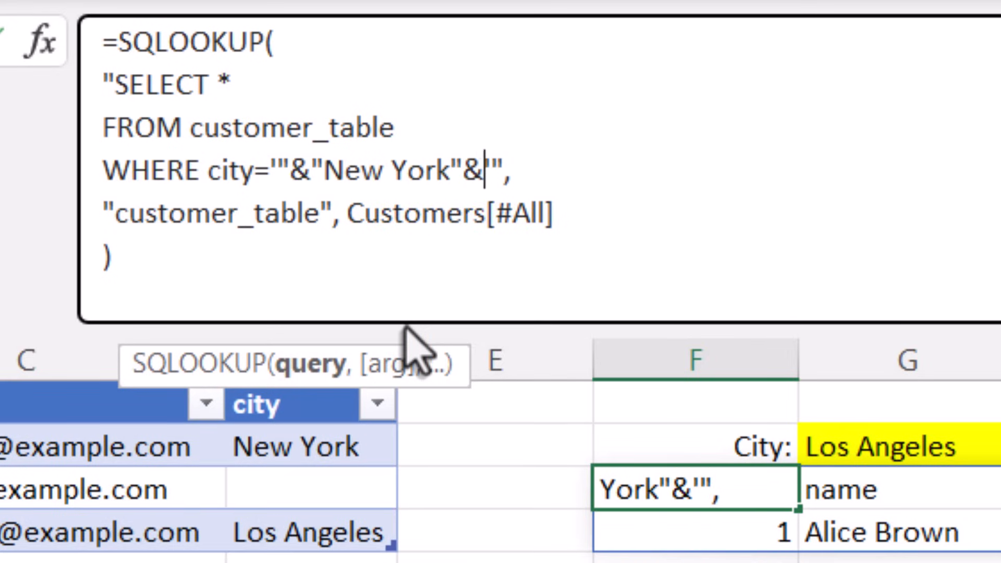
text("")
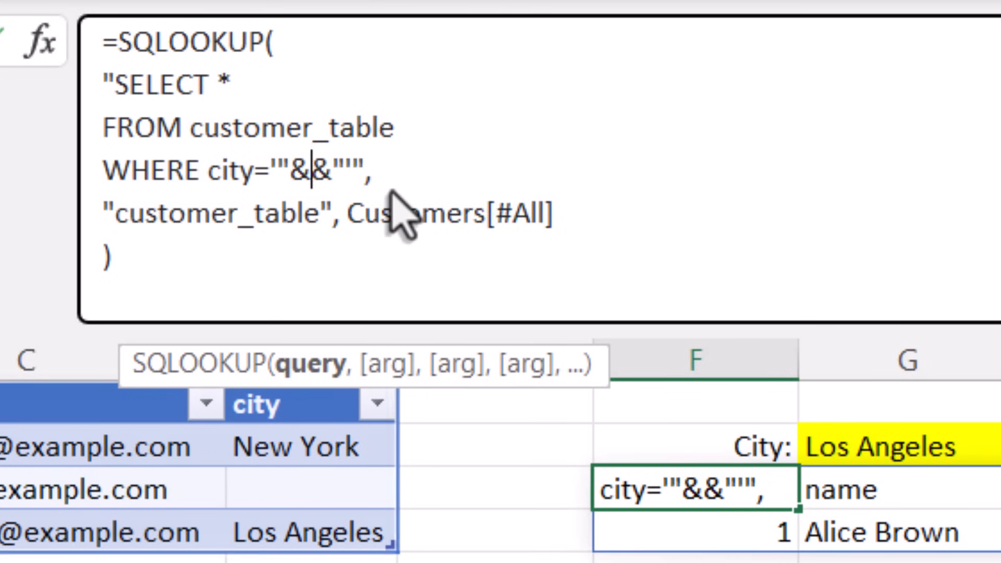
mouse_move(881, 473)
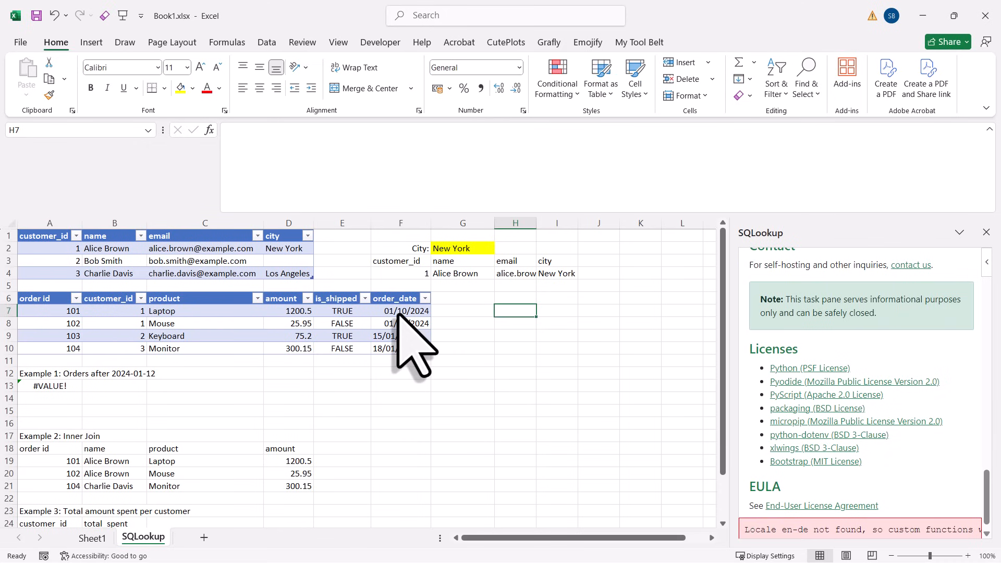
Format the Orders table's order_date column with custom format YYYY-MM-DD.
drag(401, 311, 401, 348)
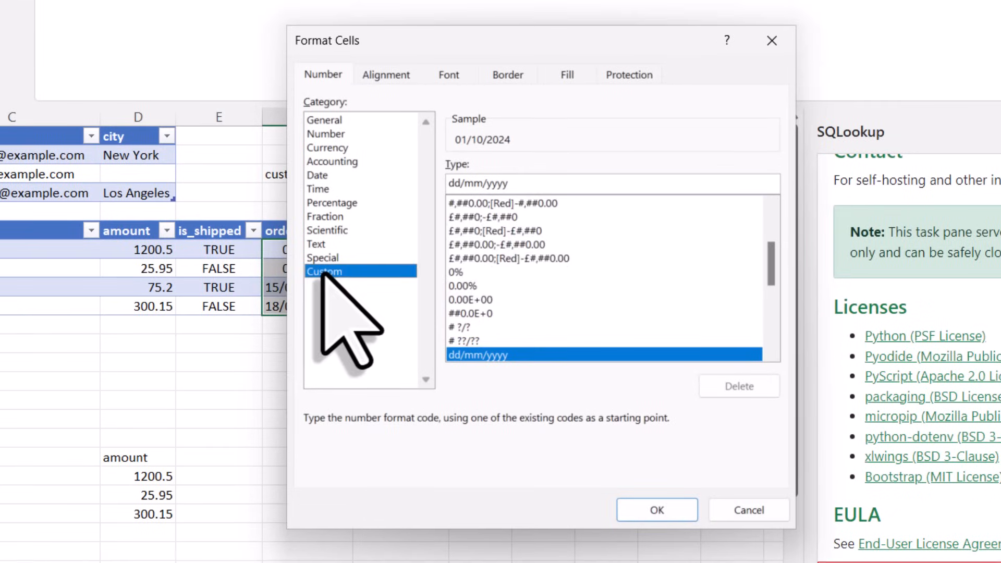
text(Y)
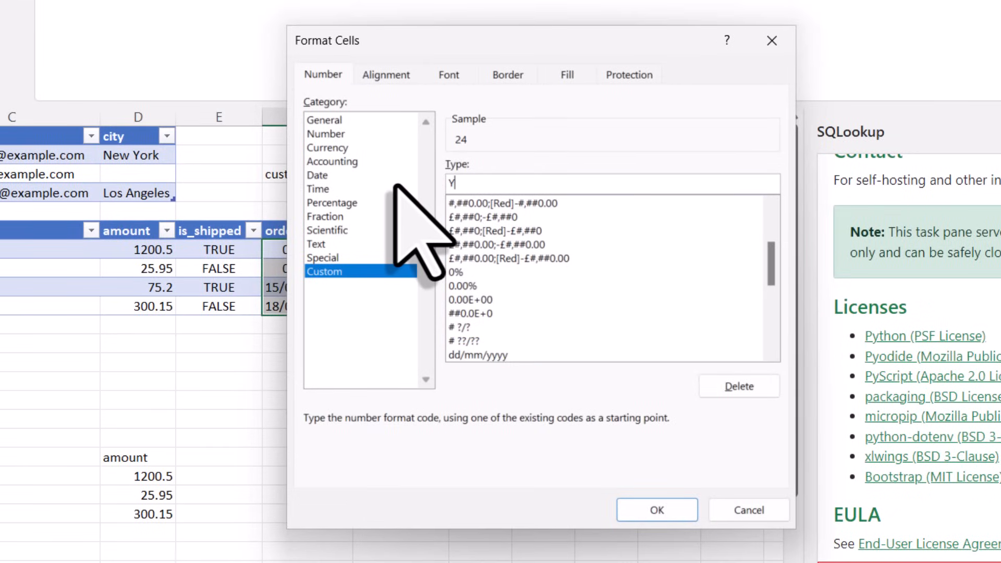
text(YYY-MM)
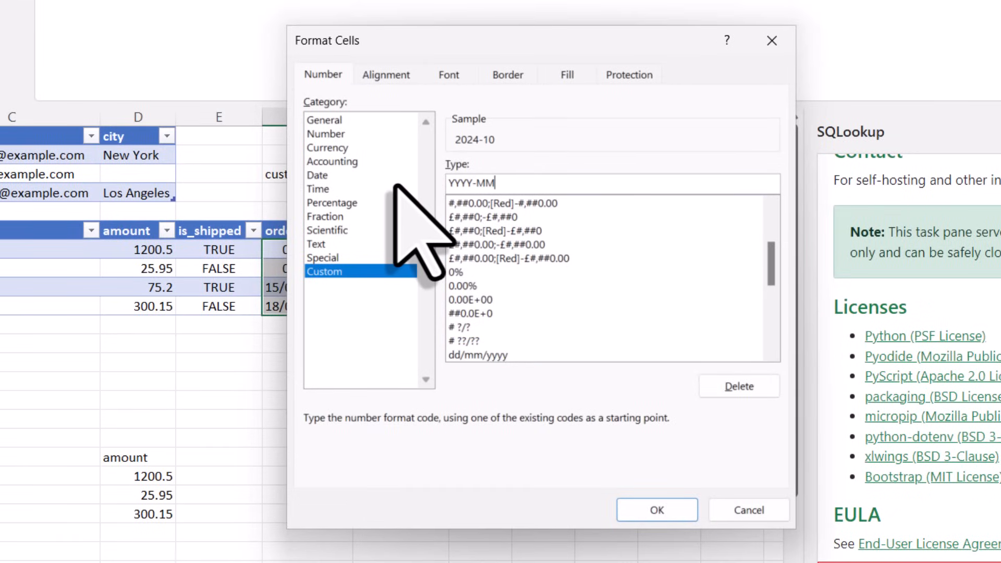
text(-DD)
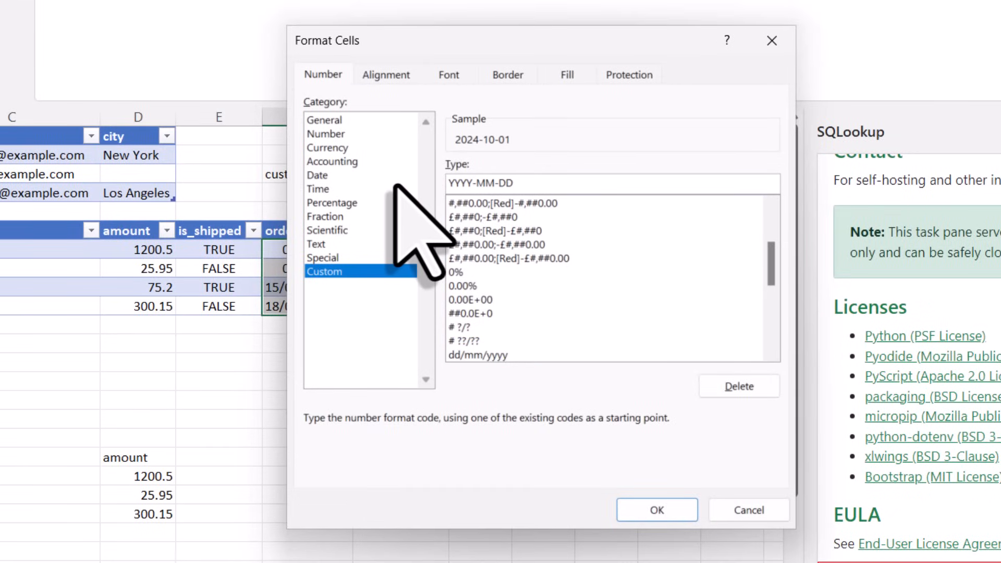
click(656, 509)
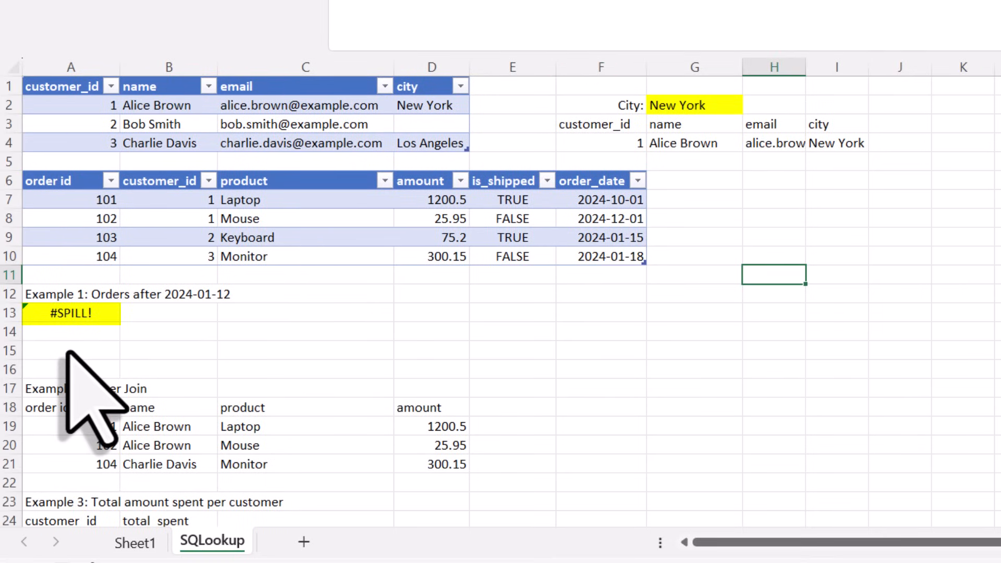
Insert rows above Example 2 so Example 1 spills, and format its result dates as YYYY-MM-DD.
click(9, 388)
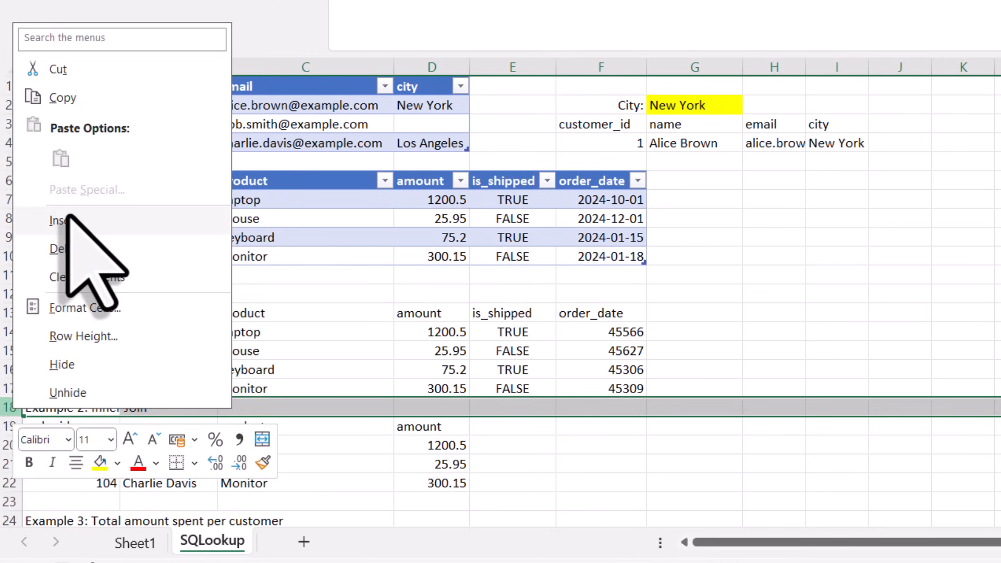
click(837, 406)
text(YYYY)
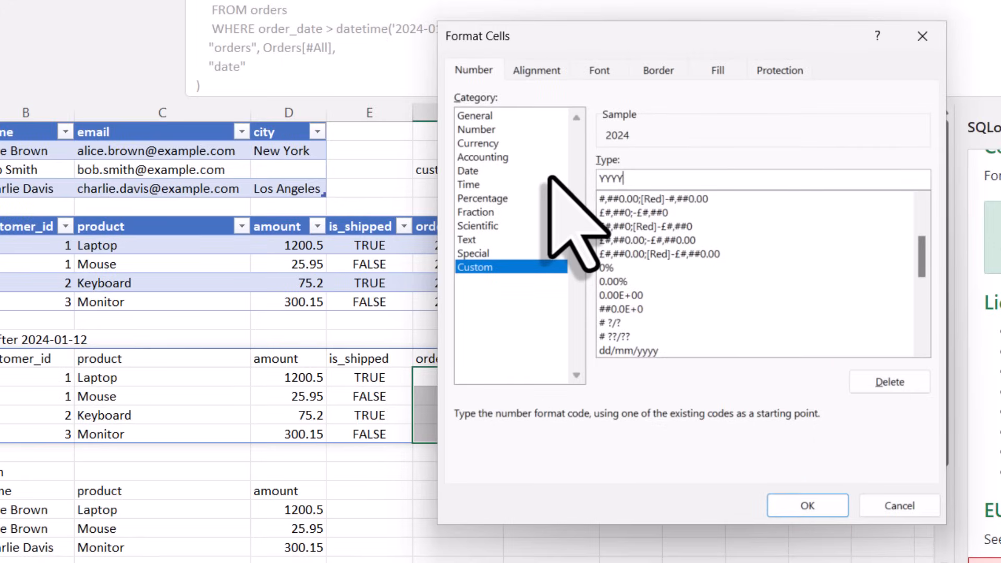
click(807, 506)
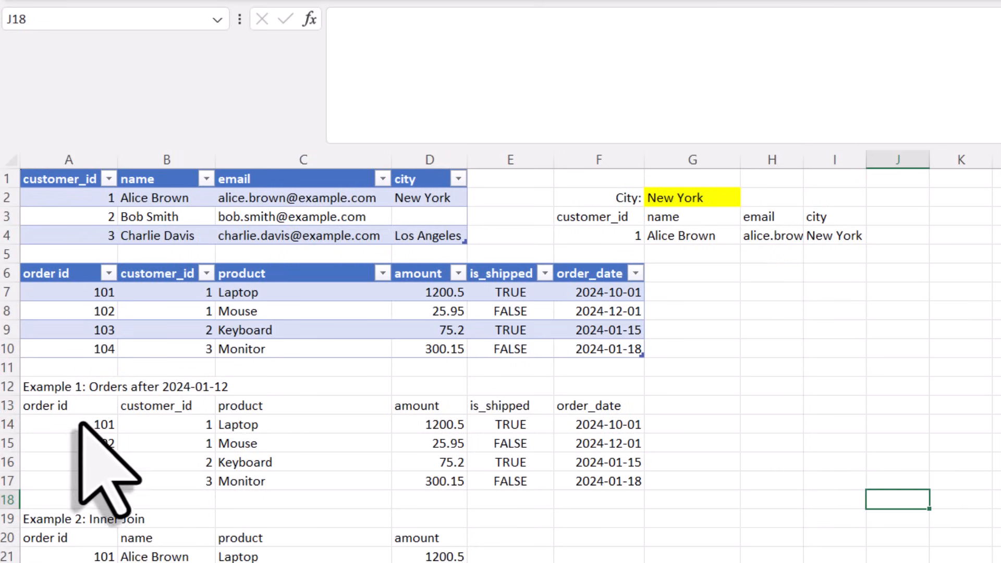
click(54, 405)
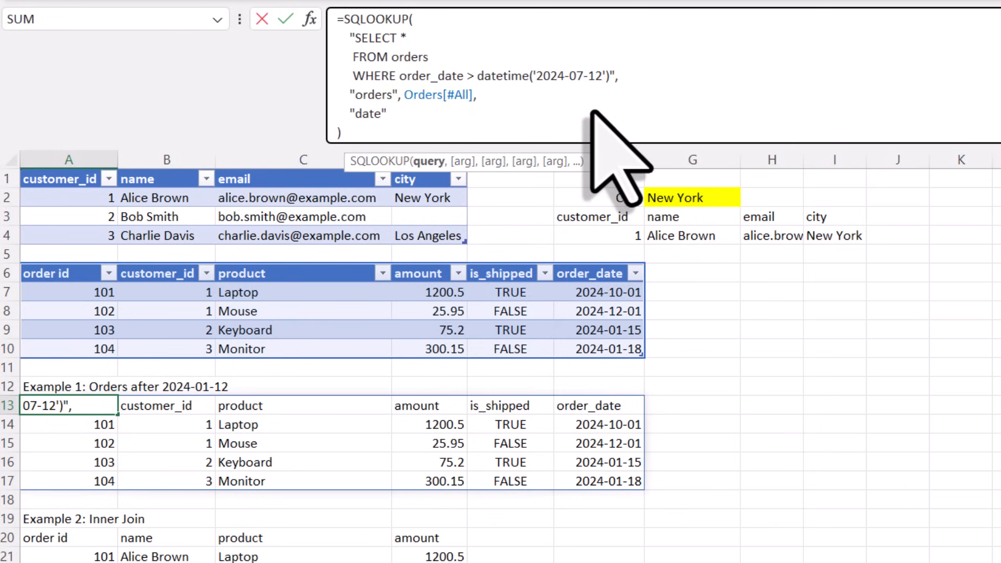
Confirm Example 1's date filter as '2024-07-01', leaving only the Laptop and Mouse orders.
key(Enter)
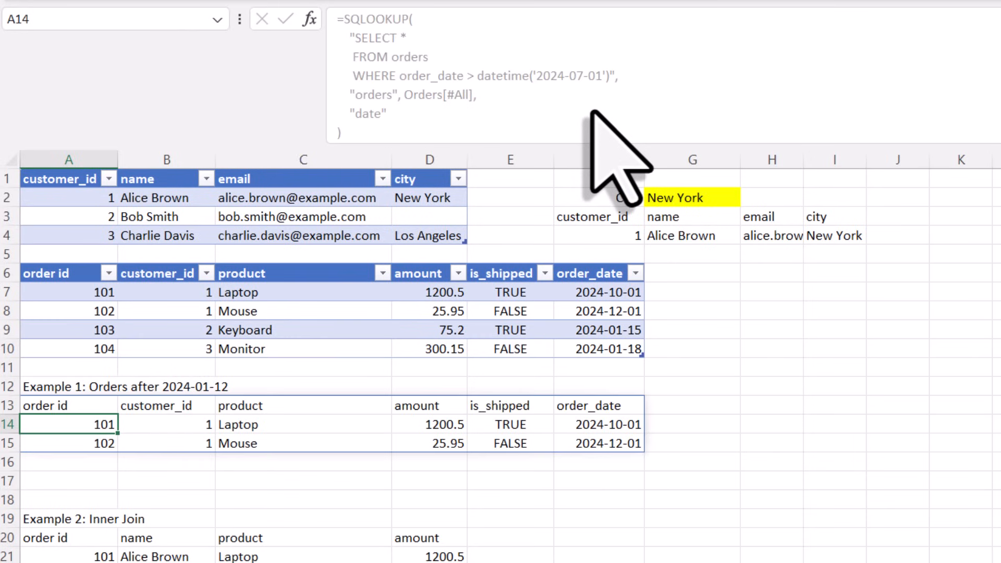
click(770, 386)
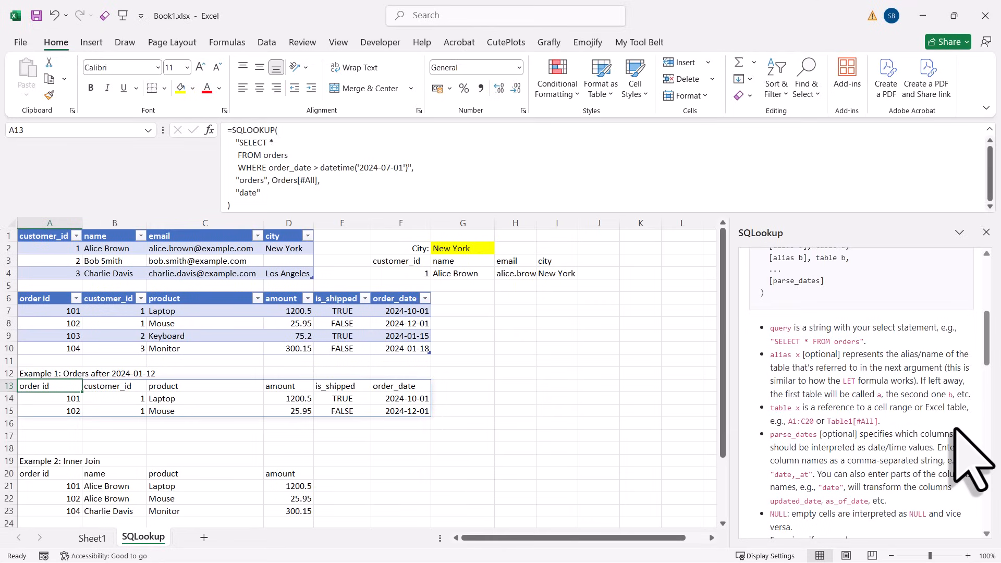
click(639, 373)
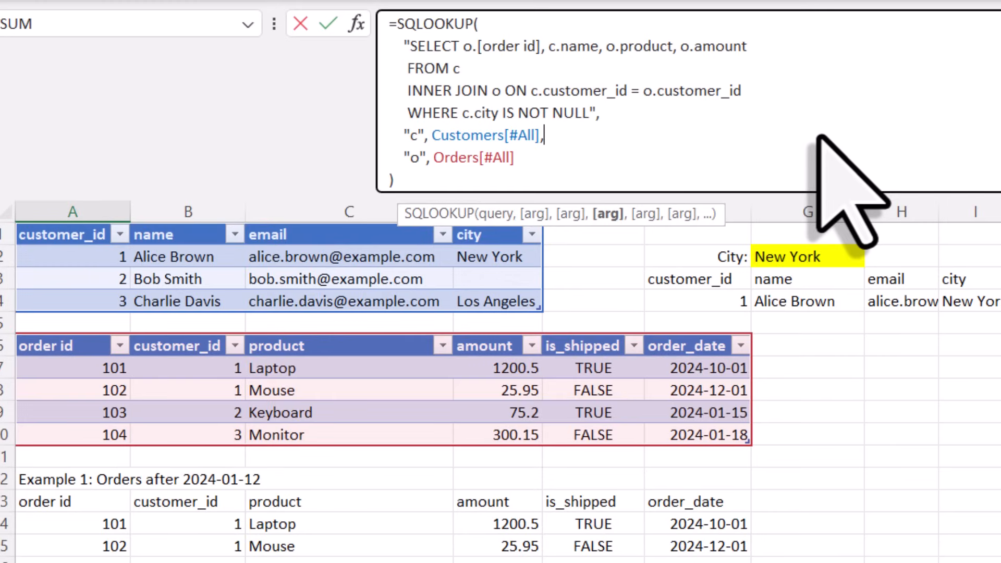
drag(402, 157, 521, 157)
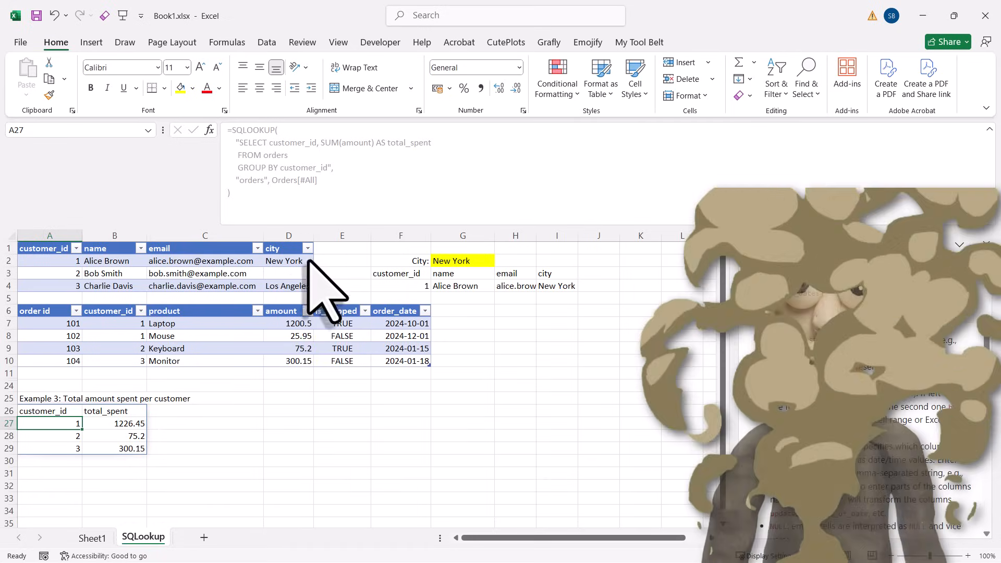
click(341, 398)
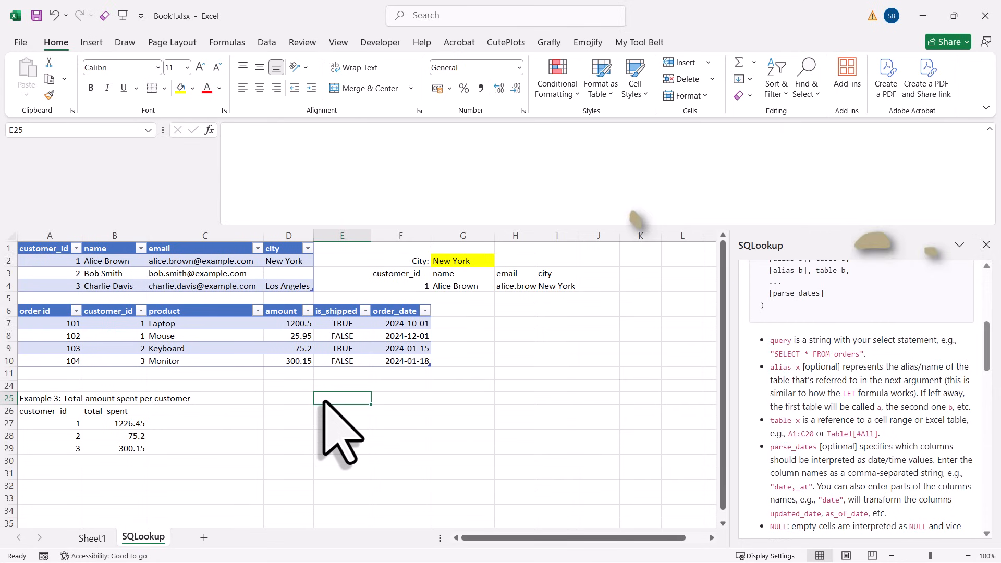
Remove the SQLookup add-in via its Formulas ribbon button and confirm the deletion.
click(225, 42)
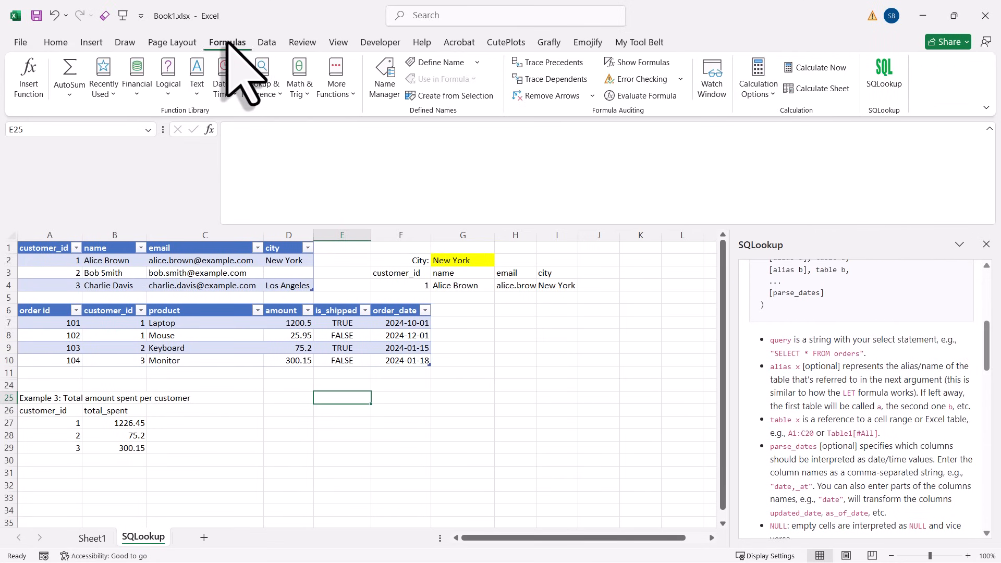
right_click(884, 73)
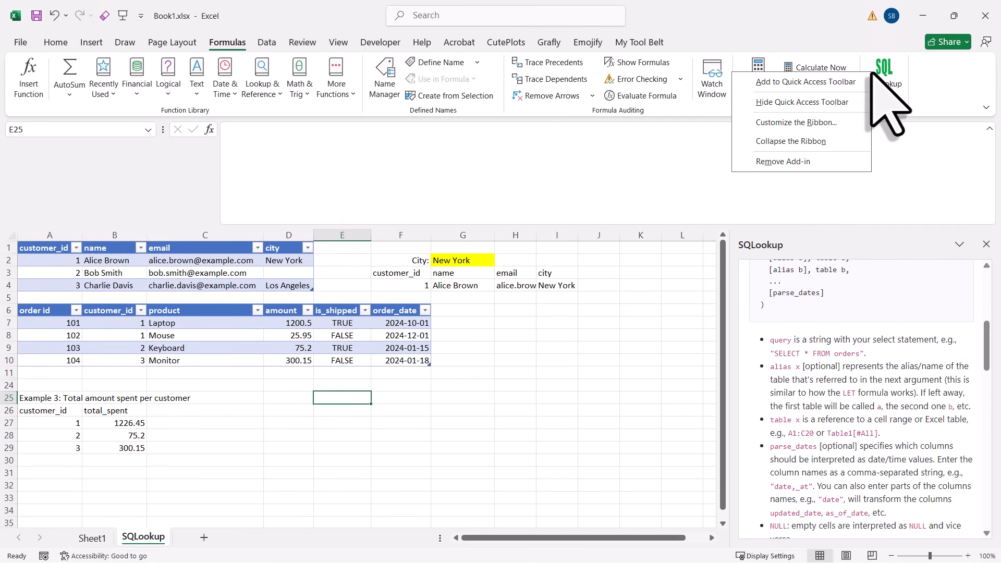
click(783, 161)
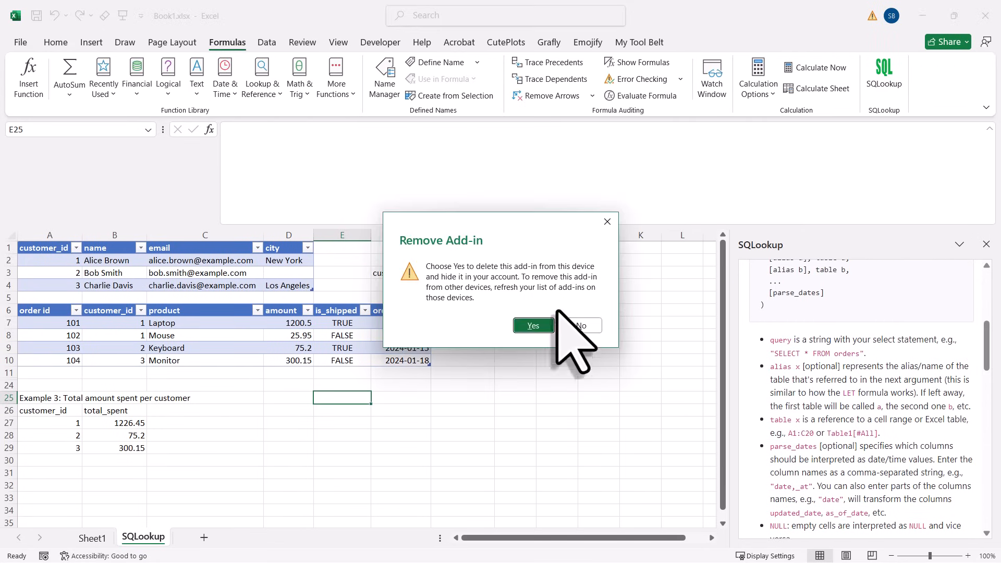
click(533, 325)
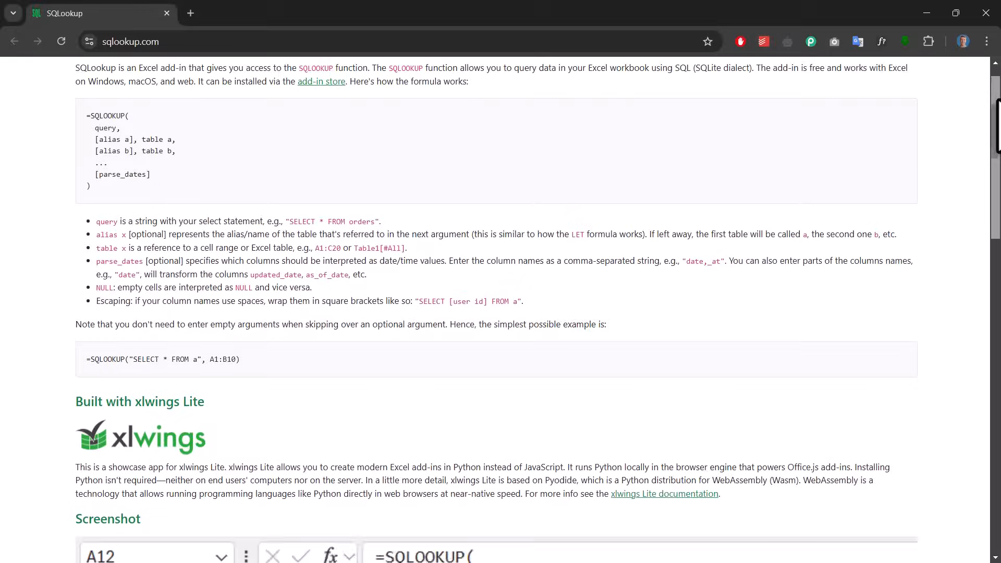
scroll(down, 3)
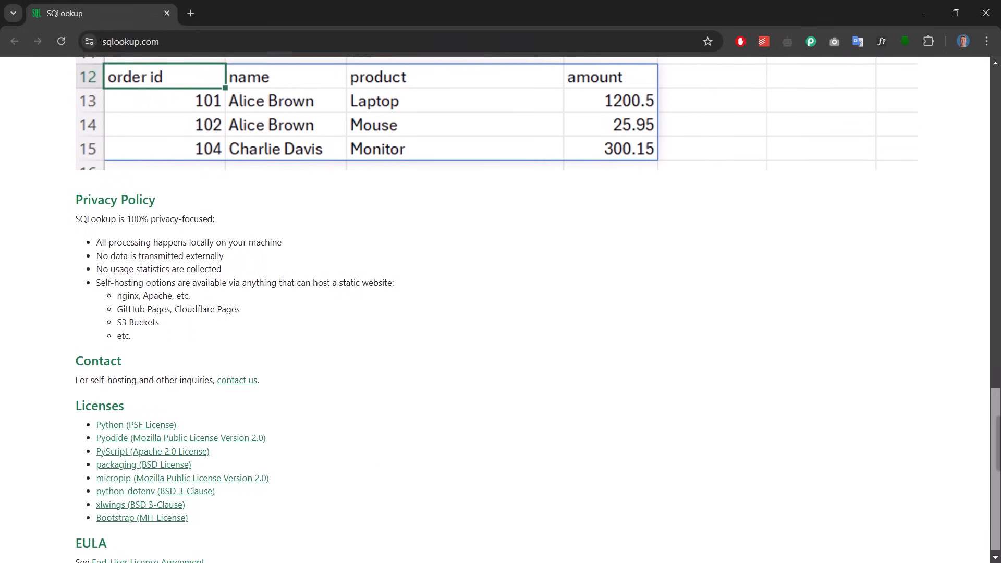